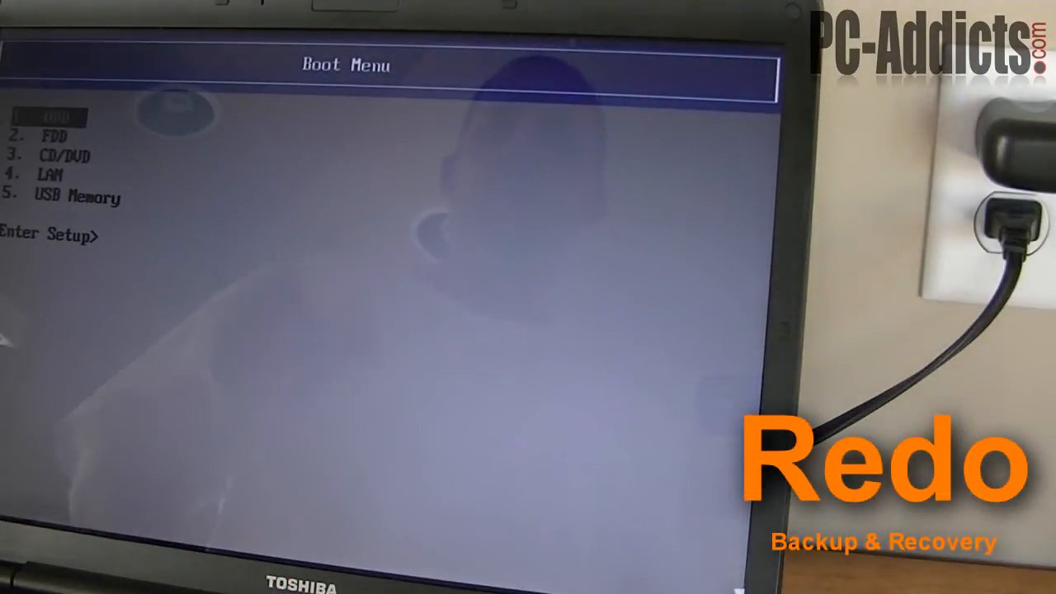
Step: Boot the laptop into Redo Backup & Recovery from the Toshiba Boot Menu
key("down")
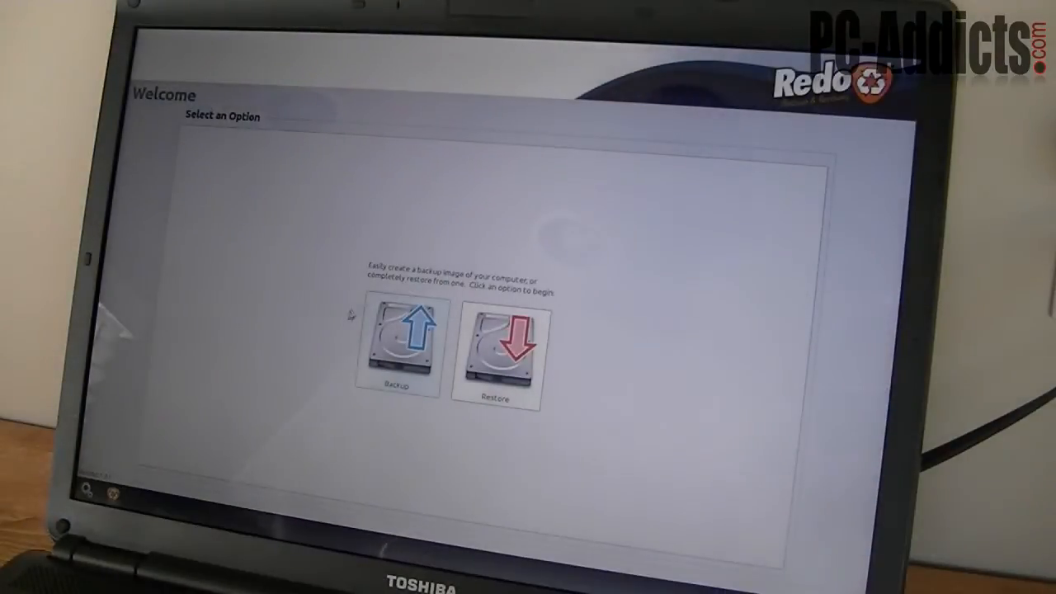
mouse_move(137, 359)
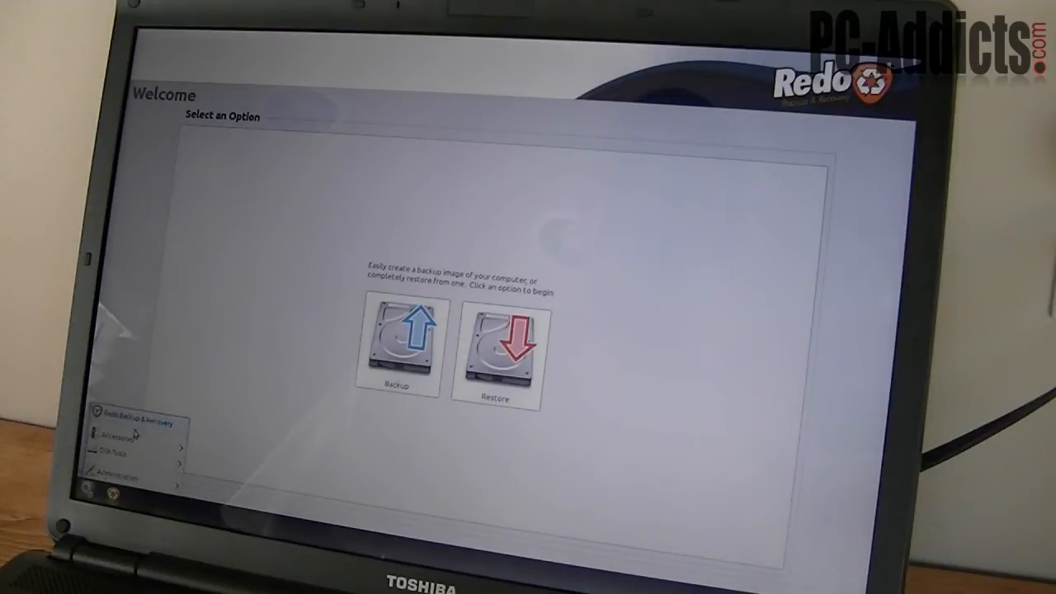
left_click(124, 444)
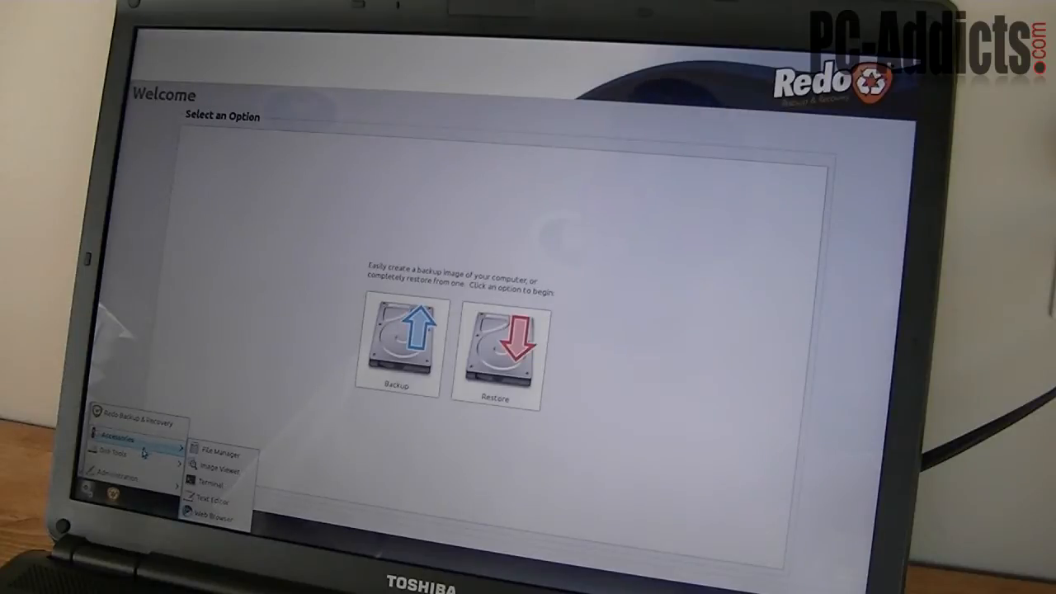
mouse_move(124, 453)
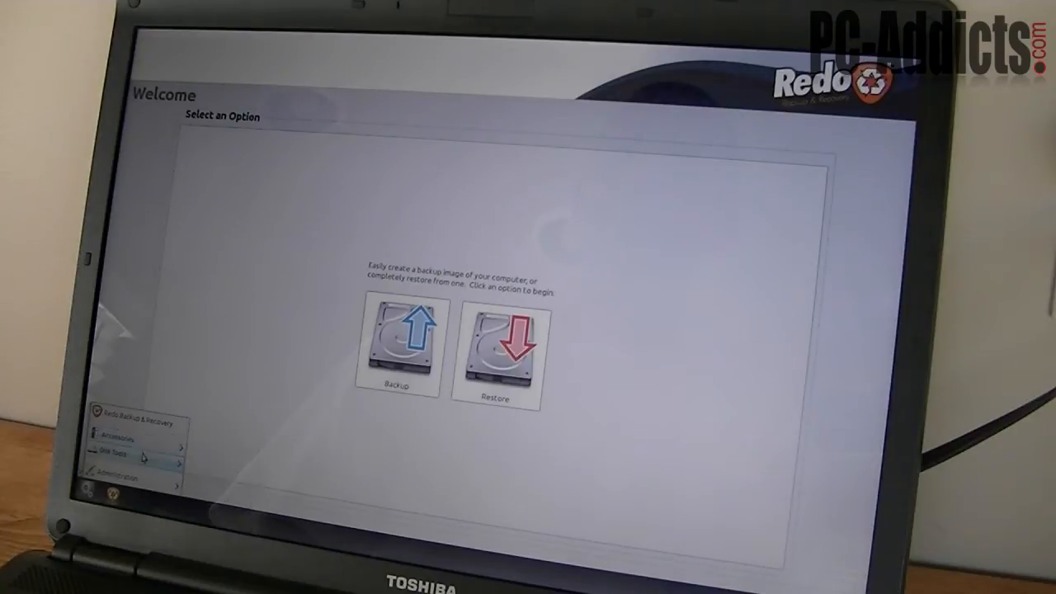
left_click(116, 451)
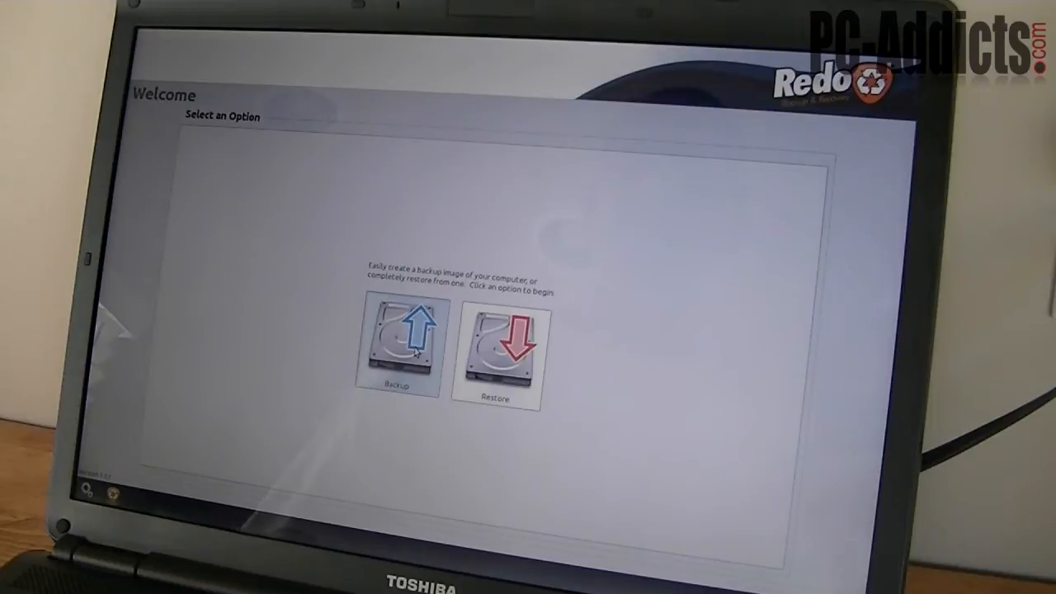
Step: Begin a backup with the 232.89 GB Toshiba Drive 1 as the source
left_click(398, 347)
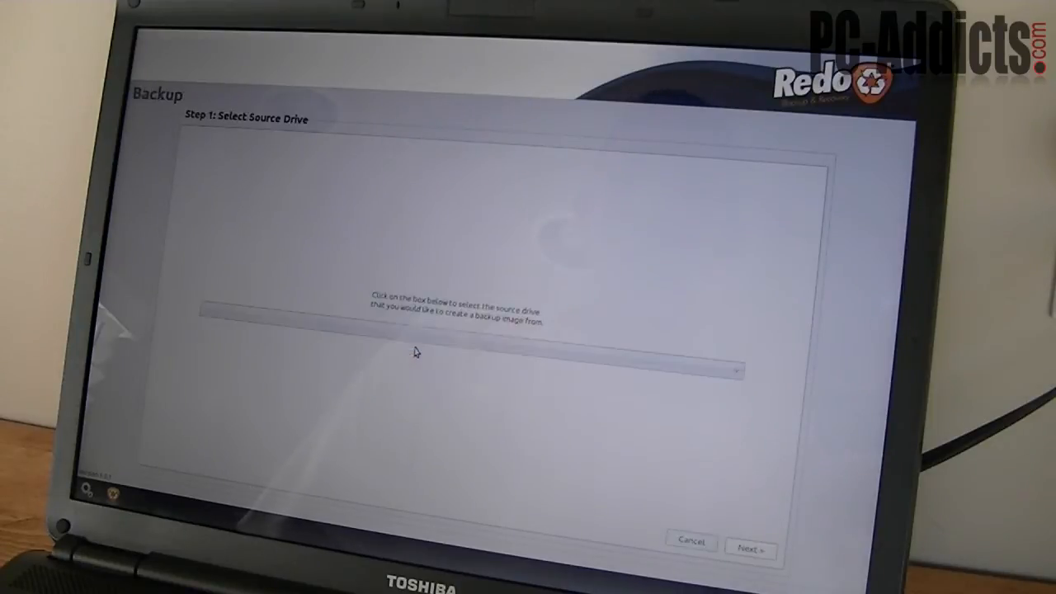
left_click(467, 372)
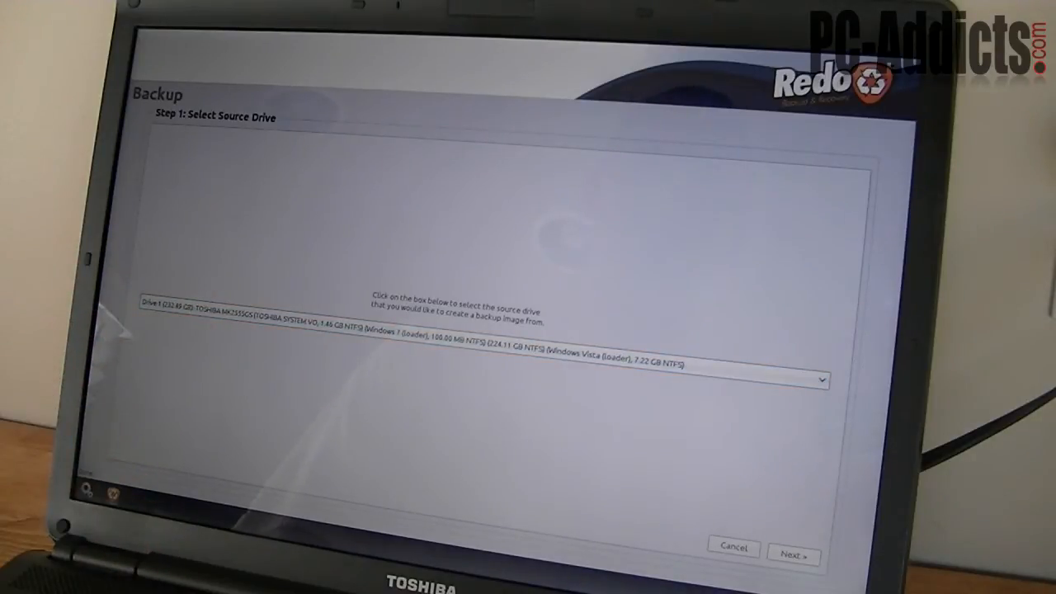
left_click(792, 554)
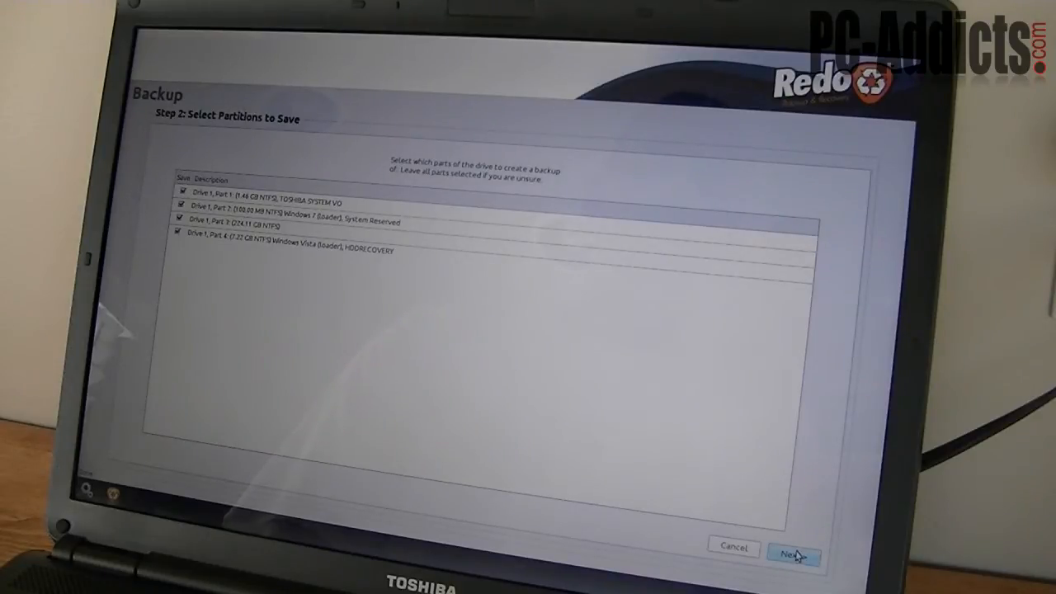
Step: Keep all four partitions and target network share //stdc-1/redo with login and domain
left_click(791, 555)
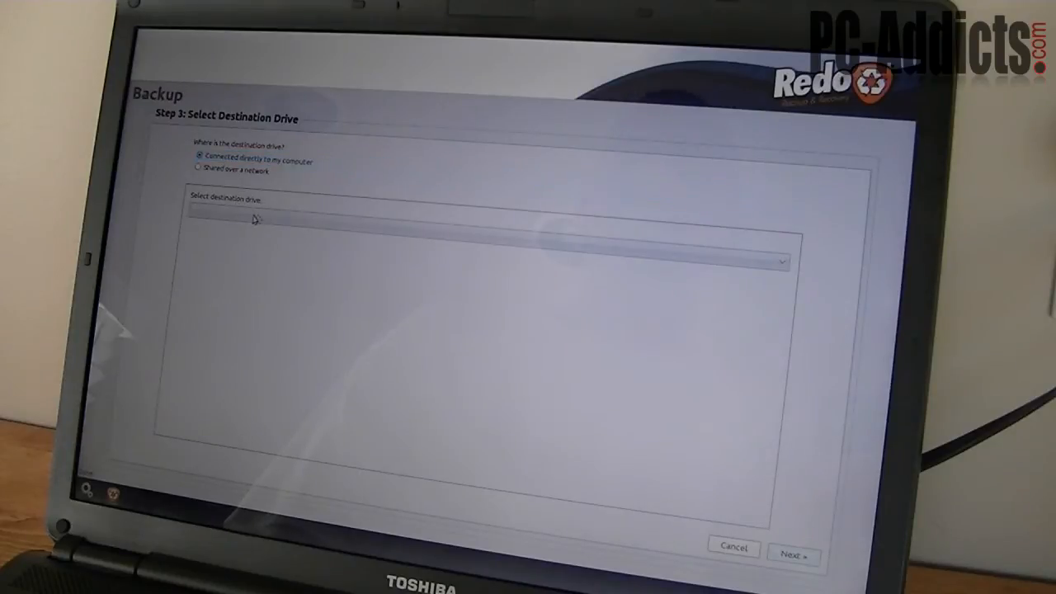
left_click(196, 171)
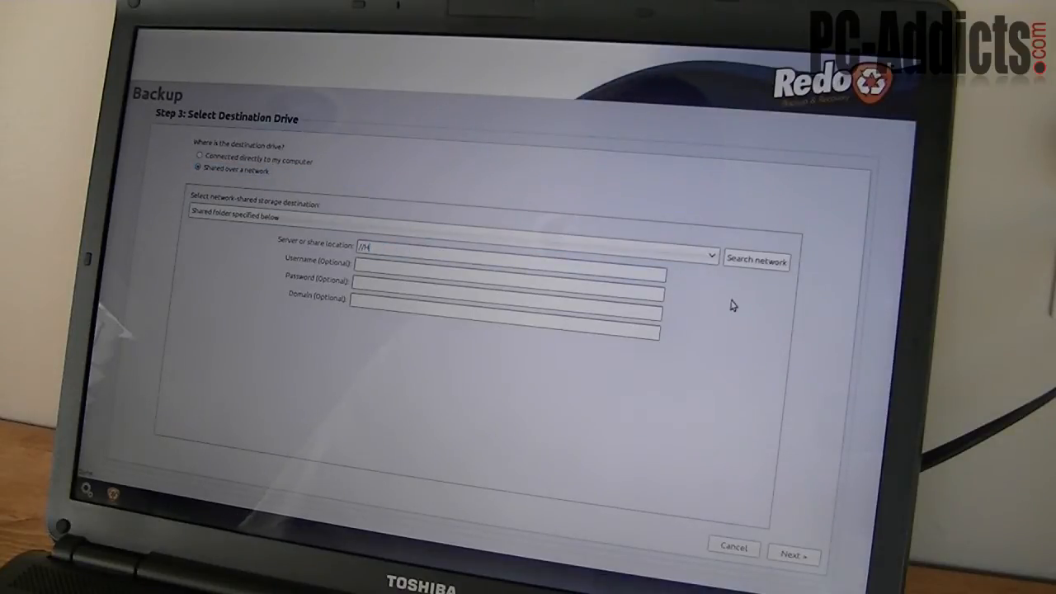
key("BackSpace")
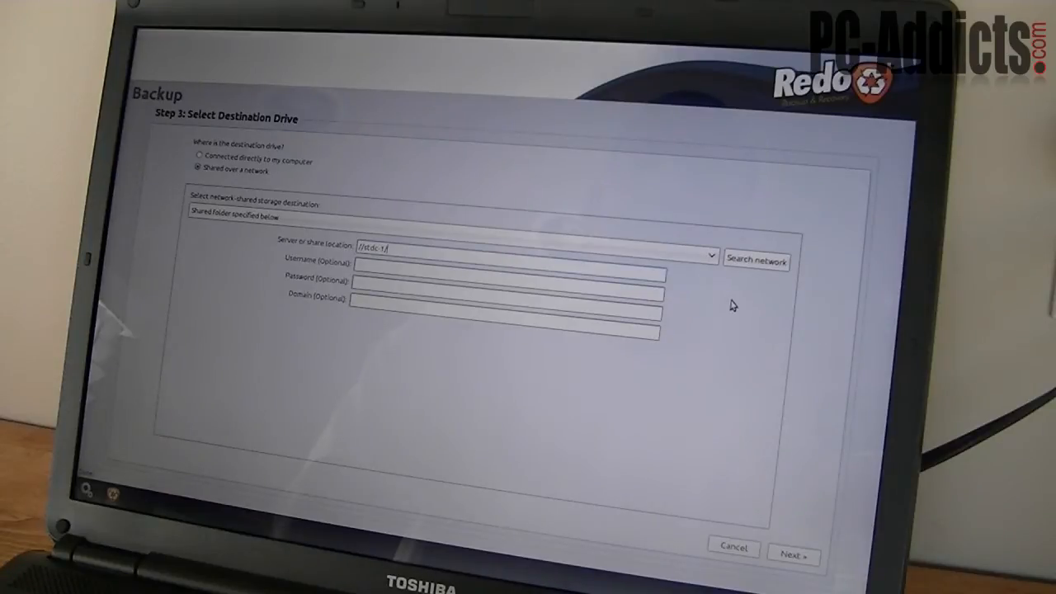
type("/redo")
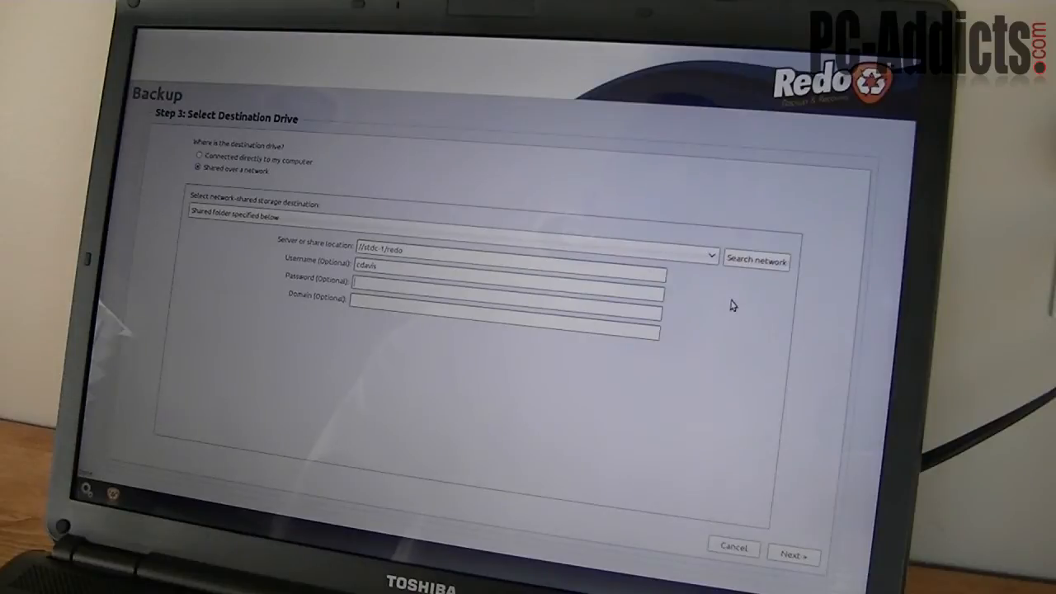
mouse_move(289, 318)
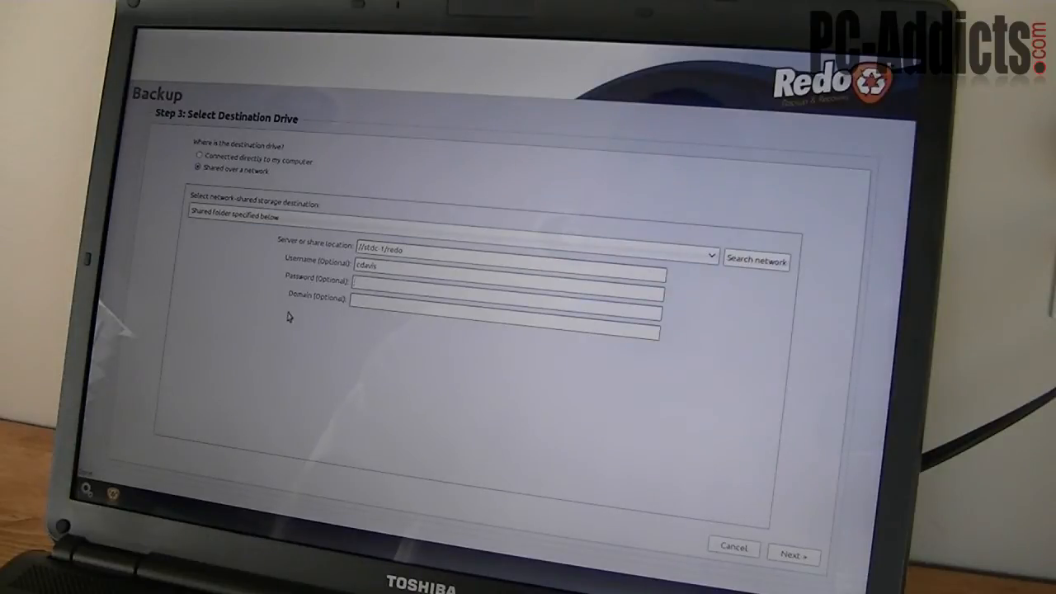
mouse_move(345, 366)
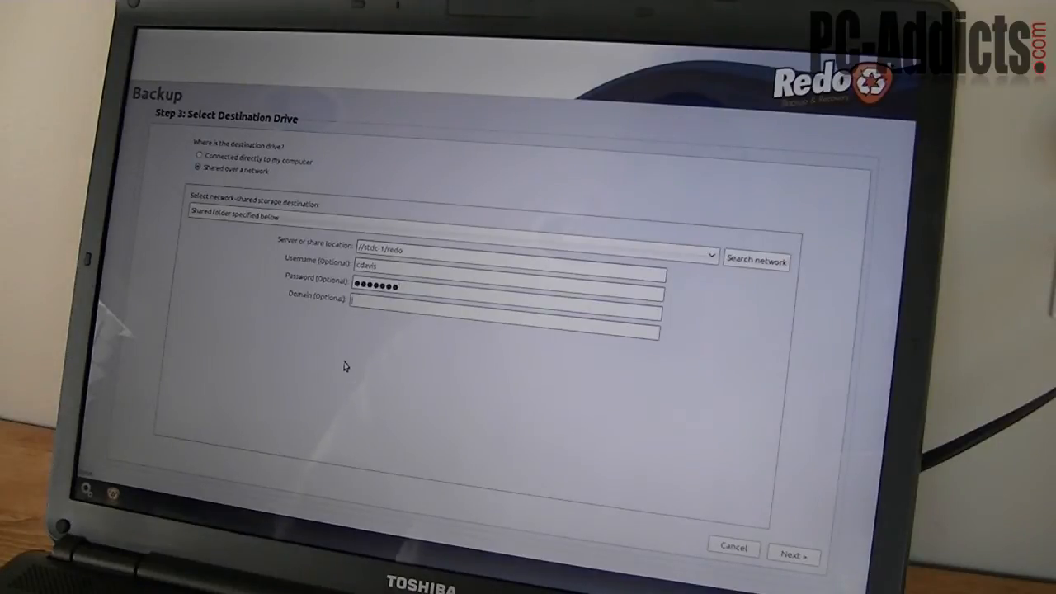
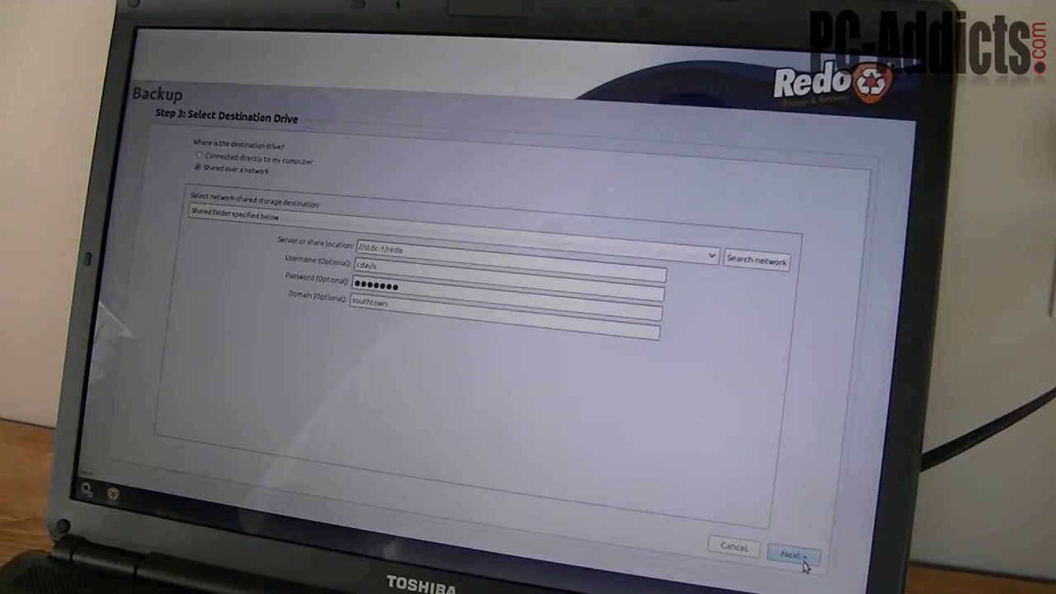
left_click(791, 551)
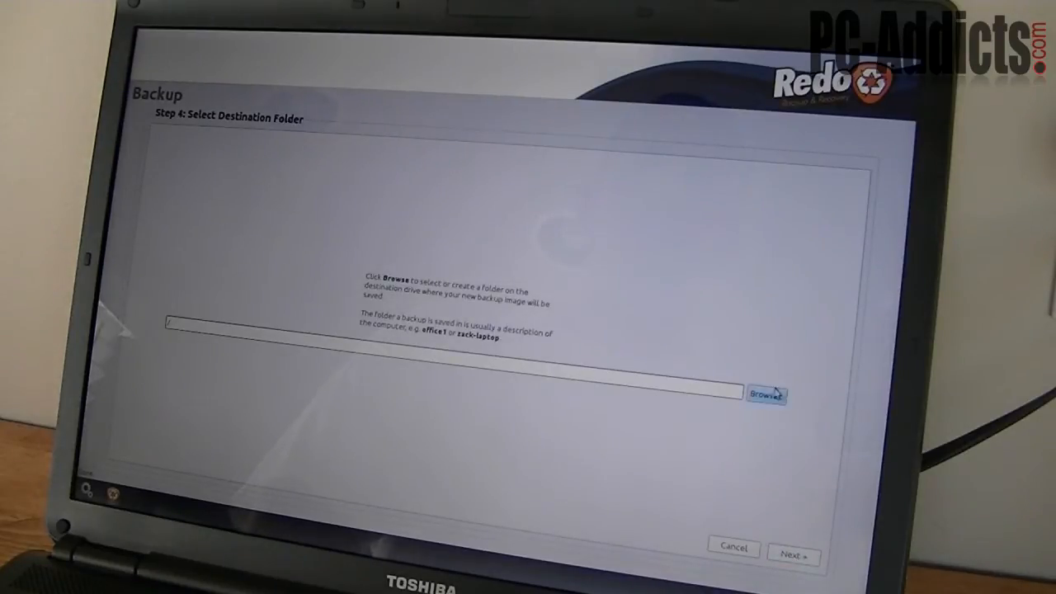
Step: Create a youtube-example folder on the share and save the backup there
left_click(765, 394)
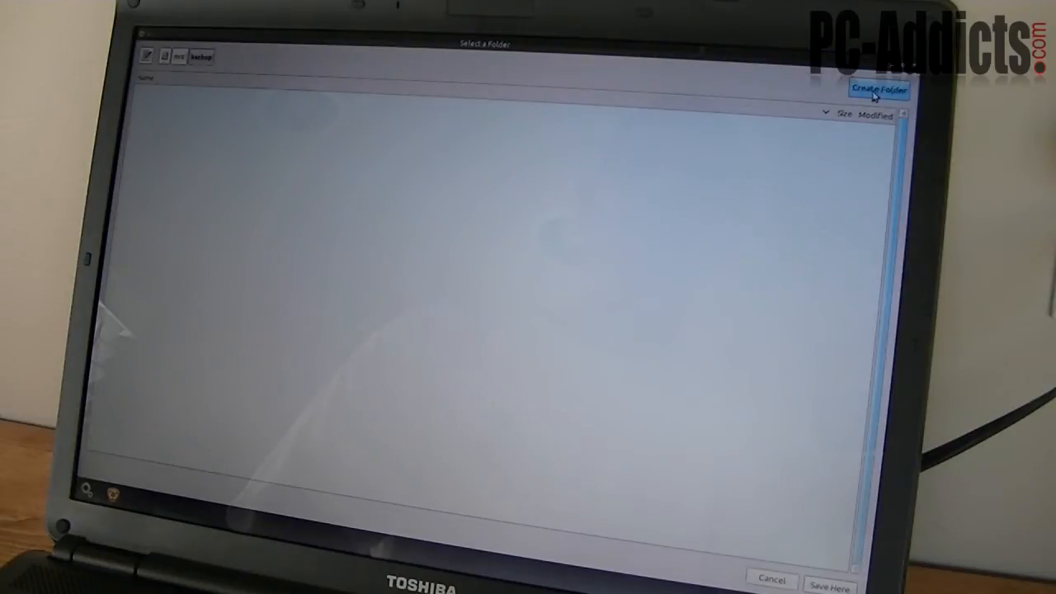
left_click(876, 89)
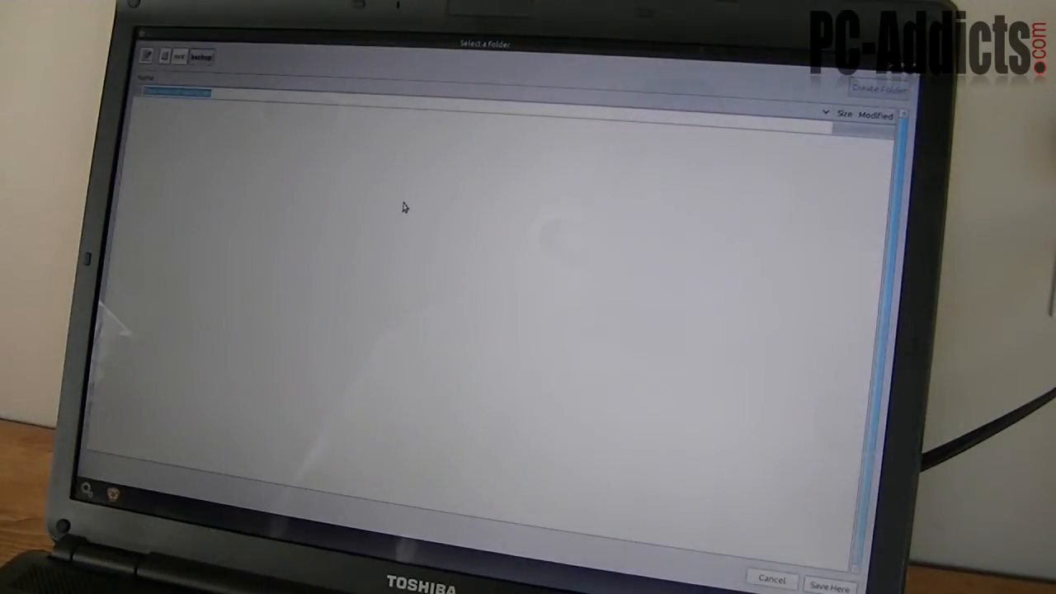
type("youtube")
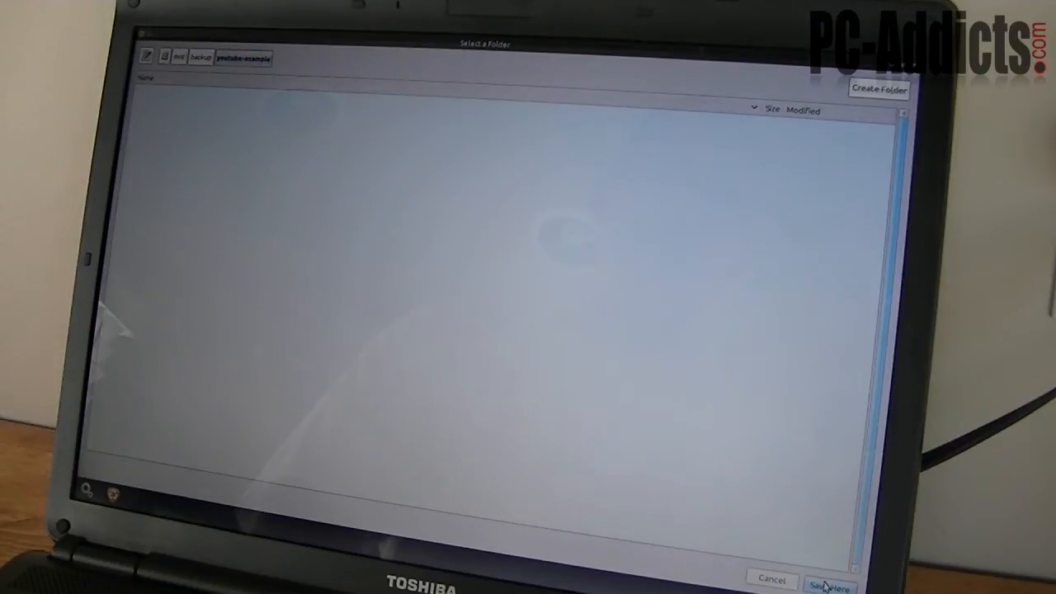
left_click(828, 586)
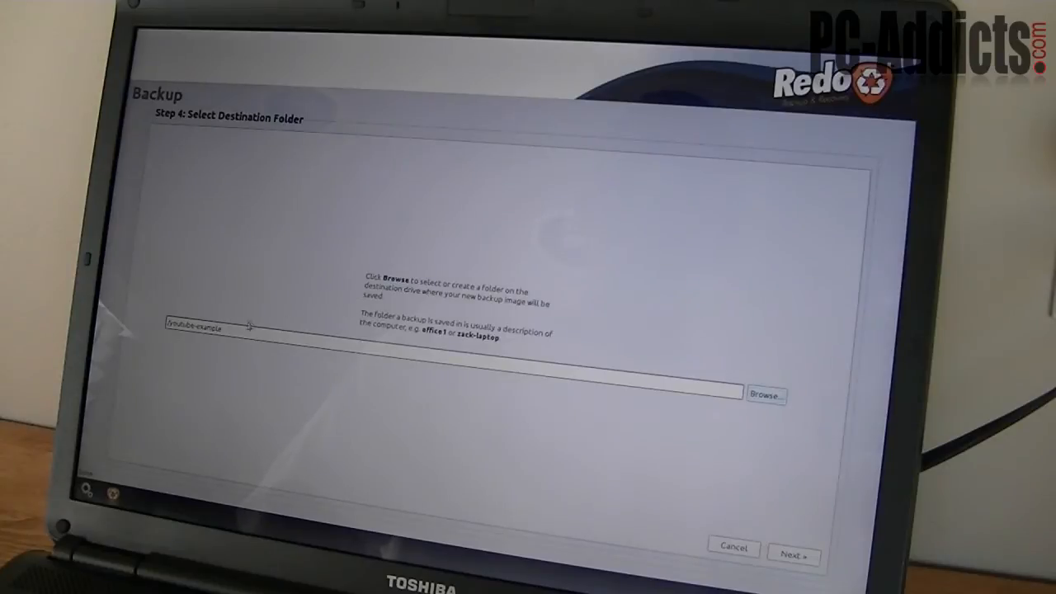
mouse_move(566, 358)
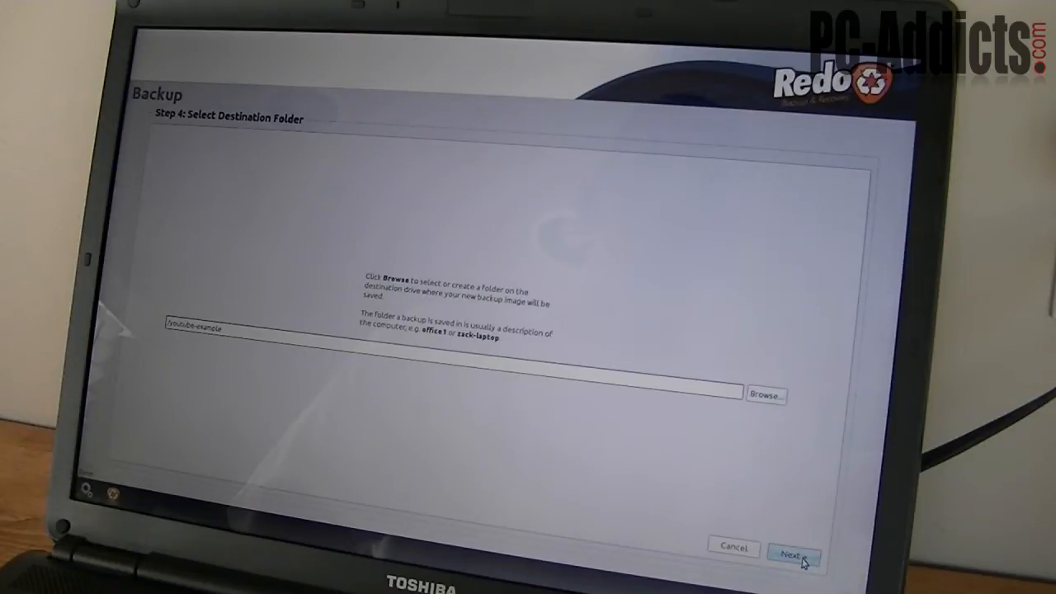
left_click(791, 552)
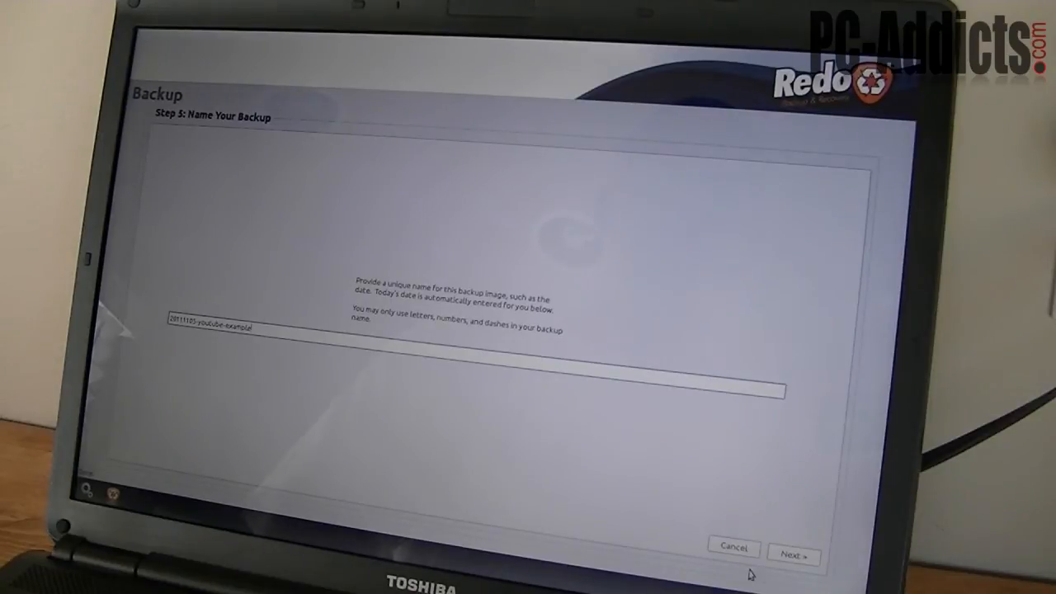
Step: Keep the default date-based backup name and begin creating the image
left_click(792, 554)
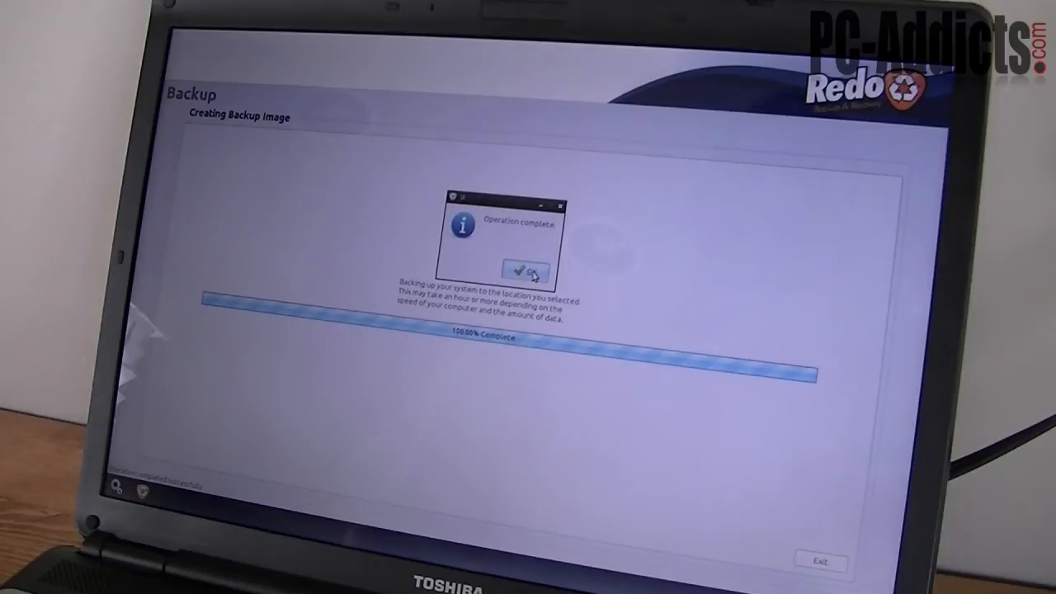
Step: Acknowledge the Operation complete notice once the backup reaches 100%
left_click(524, 272)
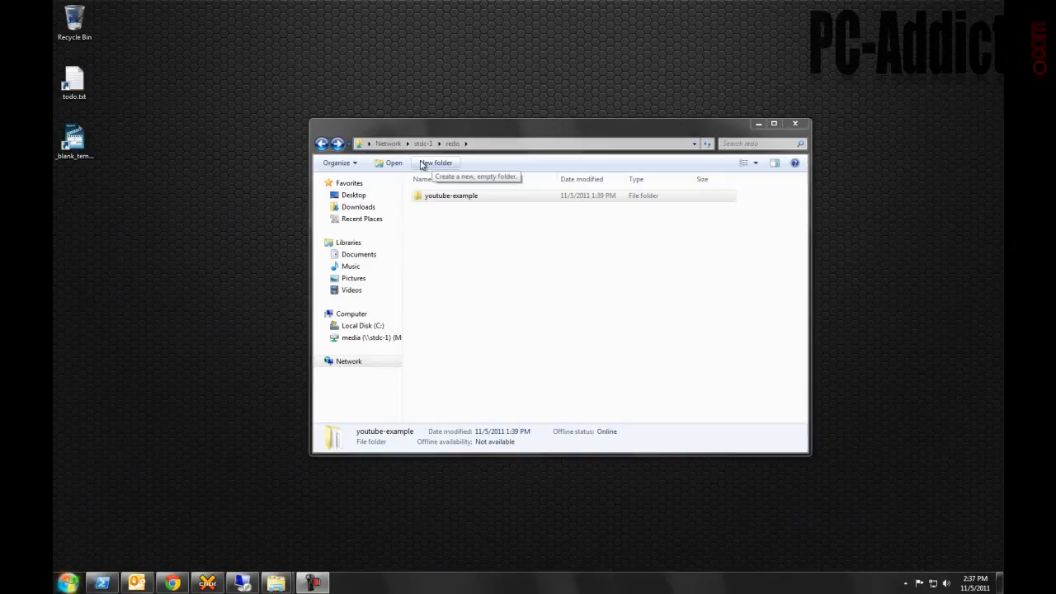
mouse_move(458, 148)
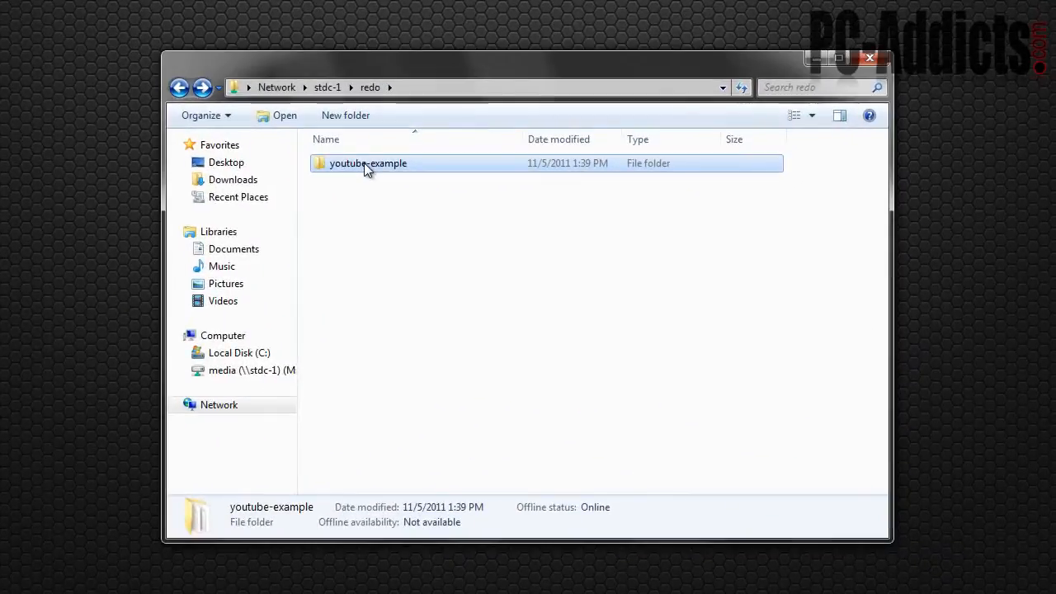
Step: Open youtube-example under Network > stdc-1 > redo to view its 15 image files
double_click(368, 163)
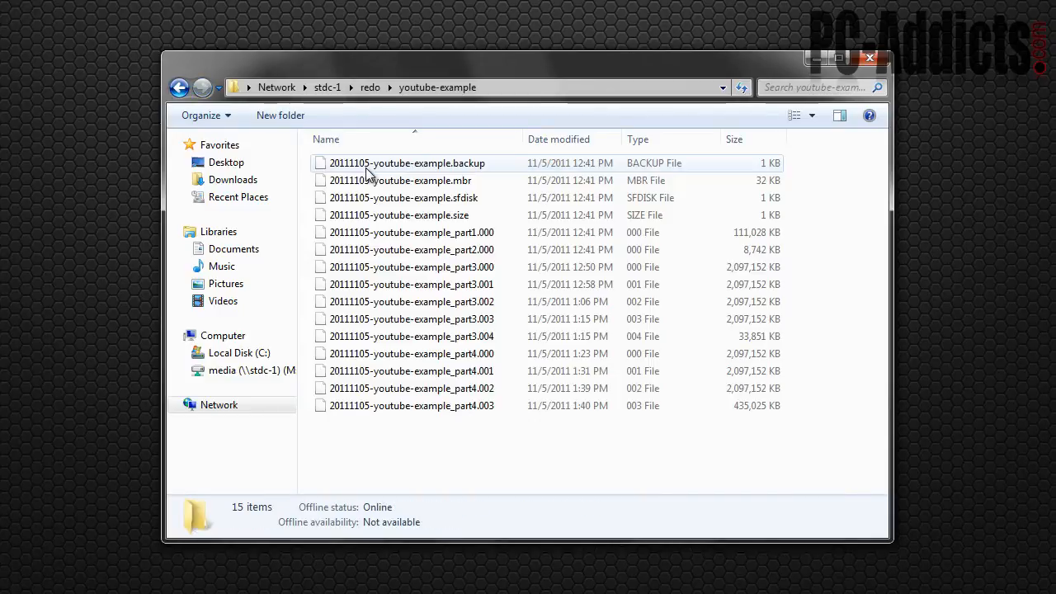
mouse_move(371, 180)
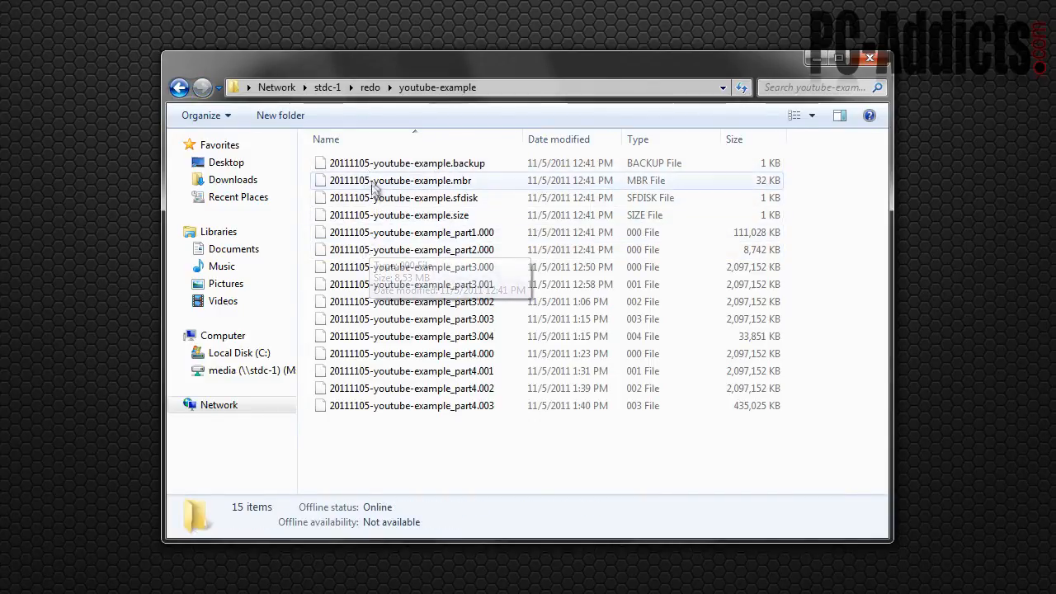
mouse_move(355, 169)
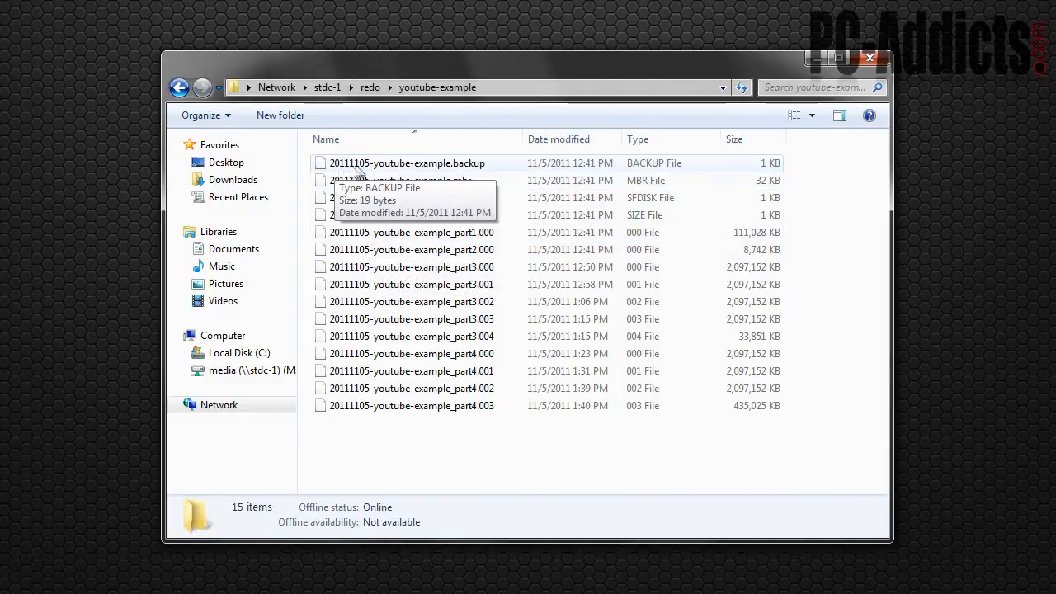
mouse_move(377, 171)
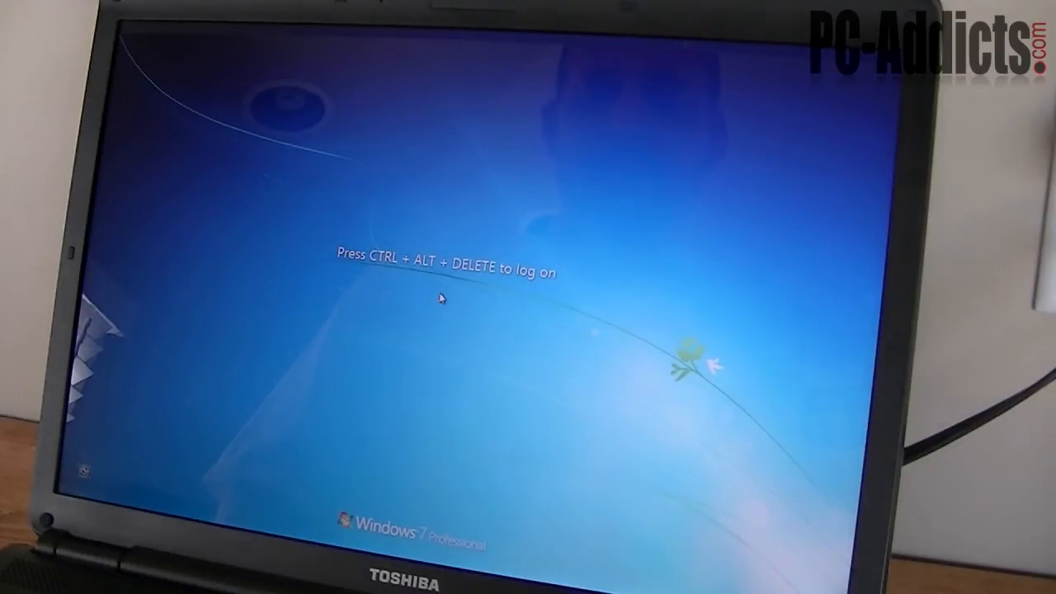
Step: Log on to Windows 7 and apply a different Aero theme through Personalize
key("ctrl+alt+delete")
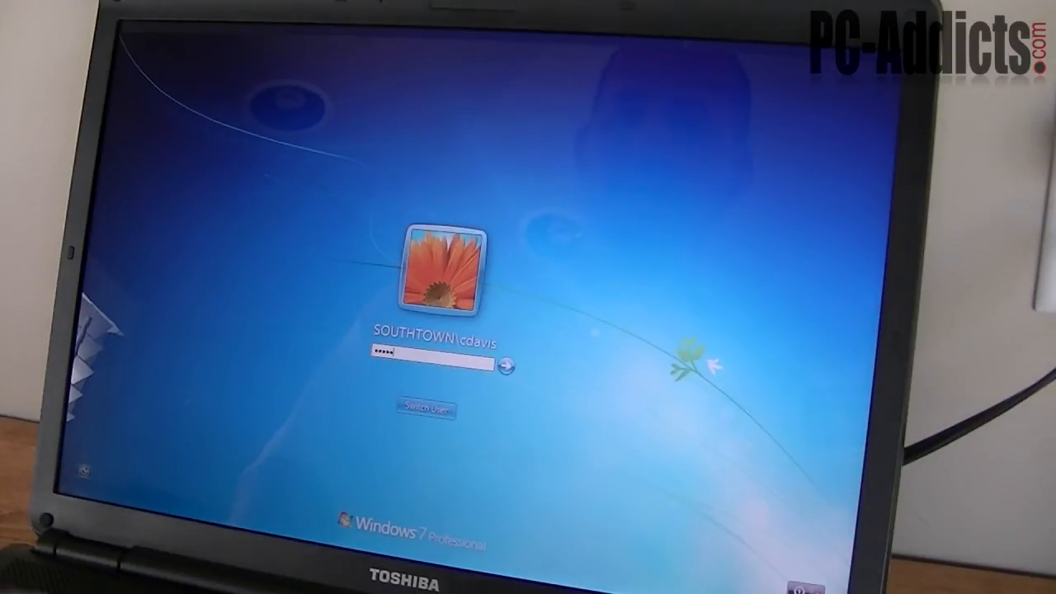
left_click(509, 366)
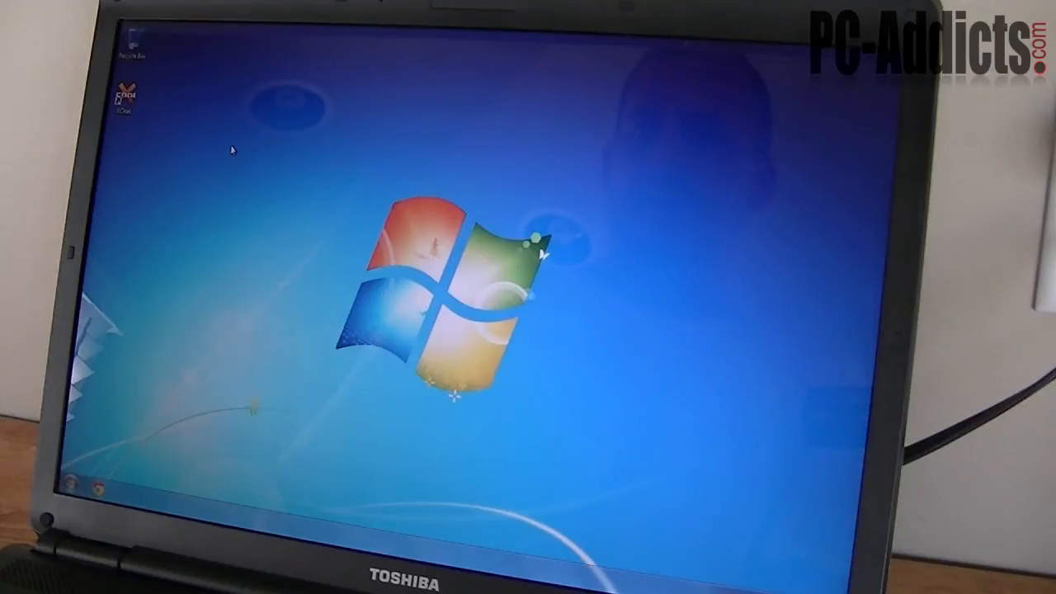
right_click(238, 151)
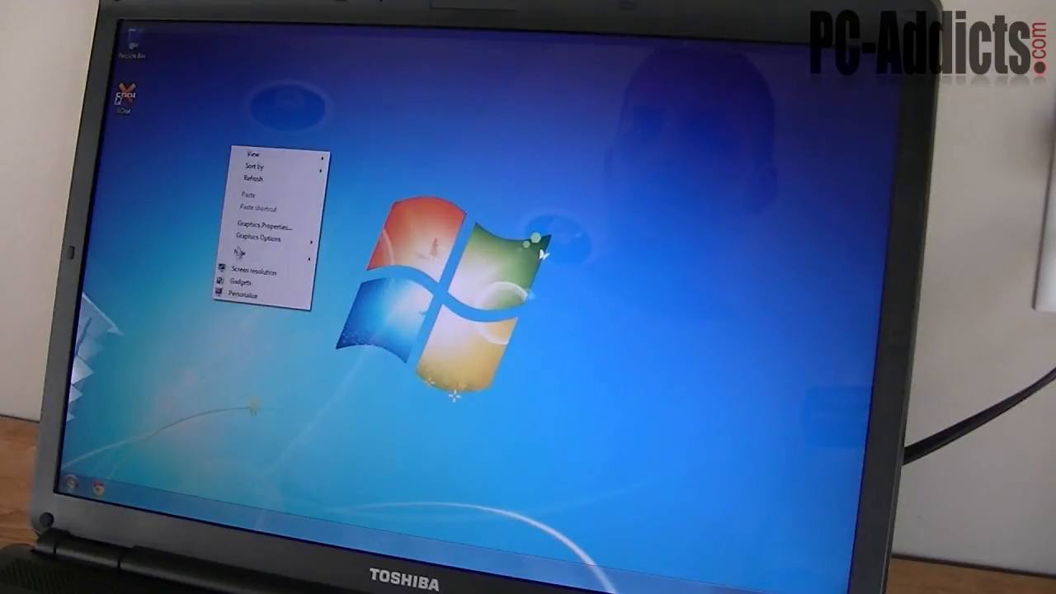
left_click(264, 171)
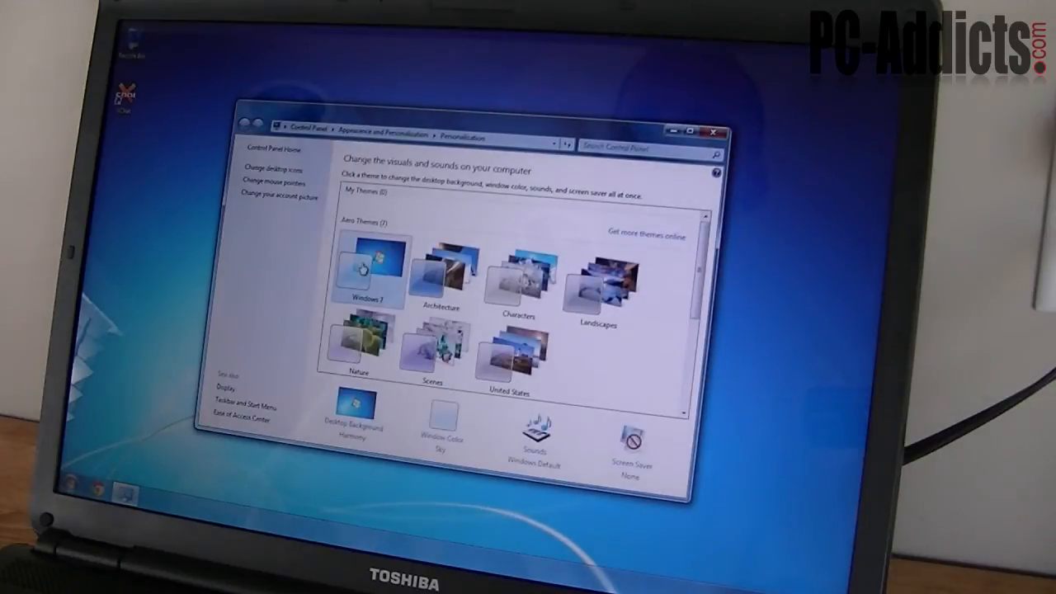
left_click(443, 272)
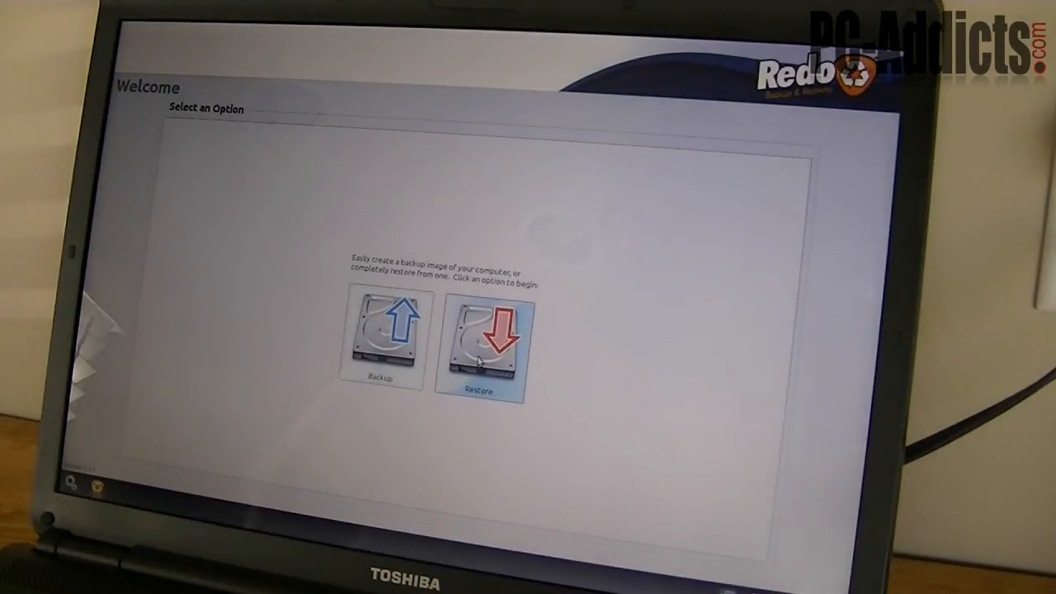
left_click(477, 338)
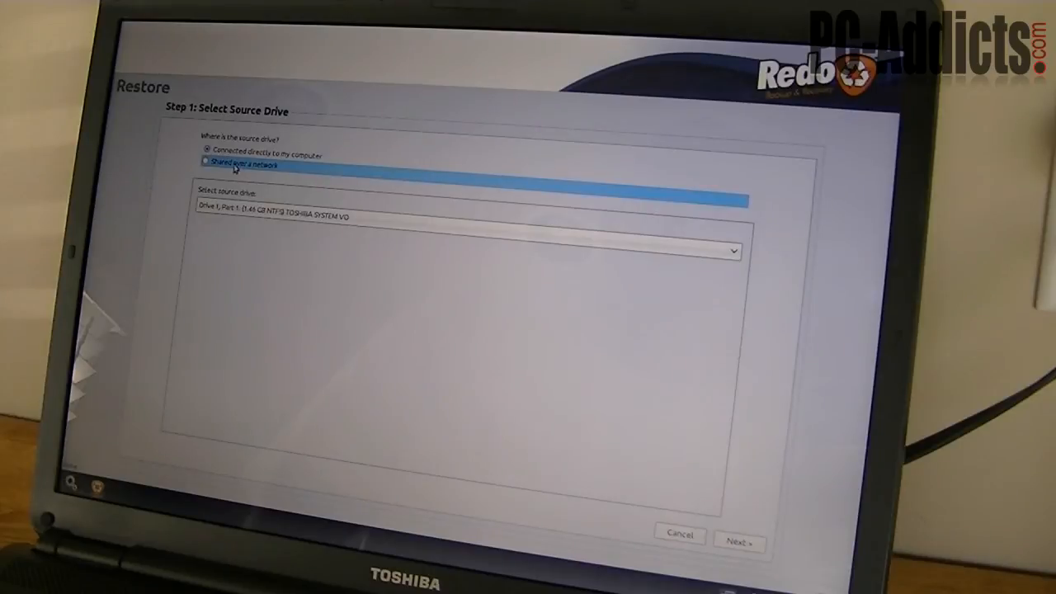
left_click(204, 162)
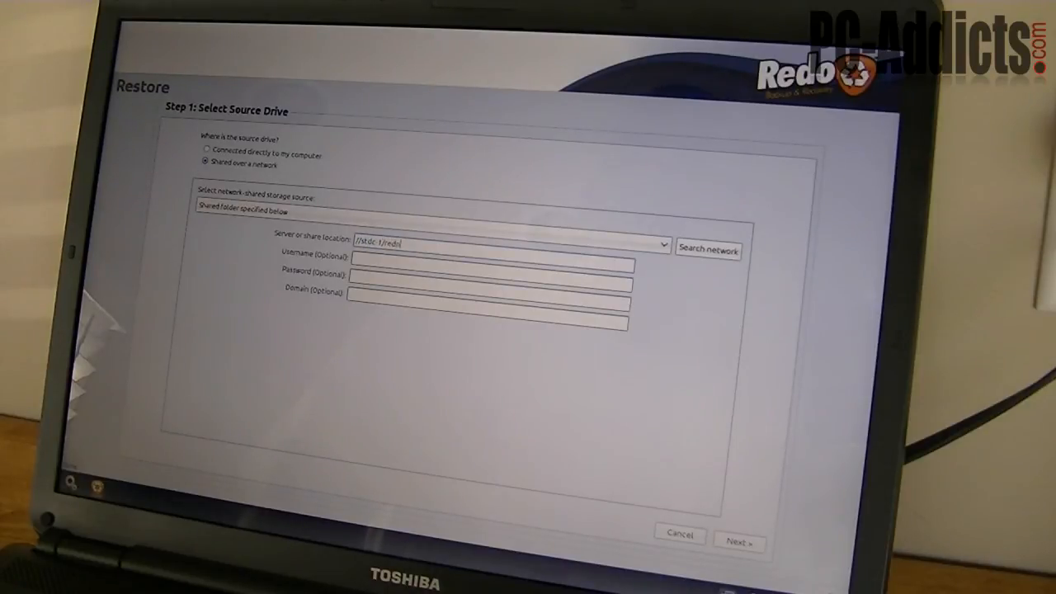
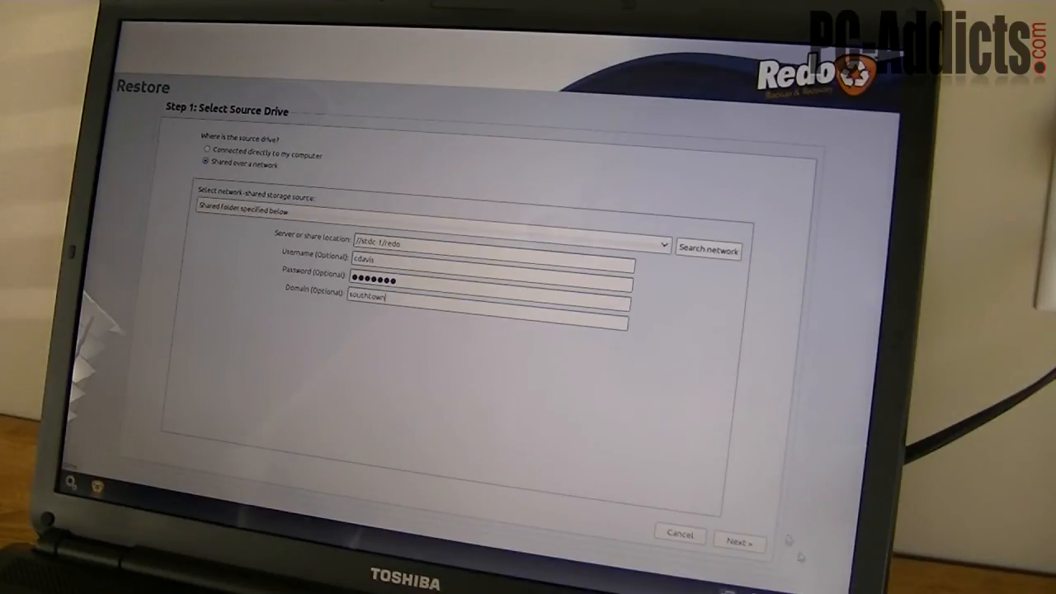
left_click(738, 543)
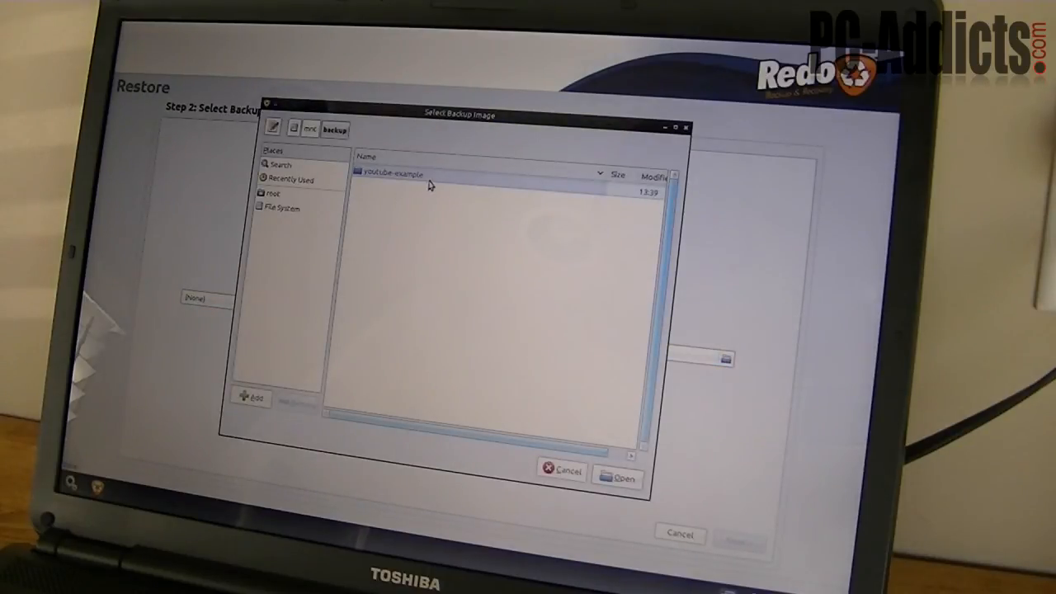
Step: Select 20111105-youtube-example.backup in the youtube-example folder as the restore image
left_click(413, 172)
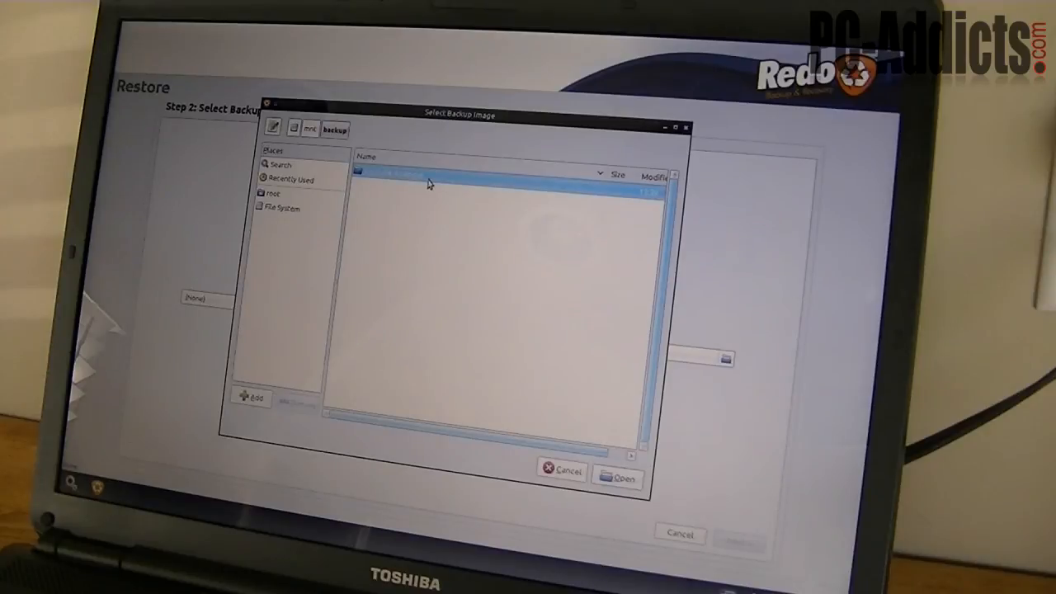
double_click(429, 167)
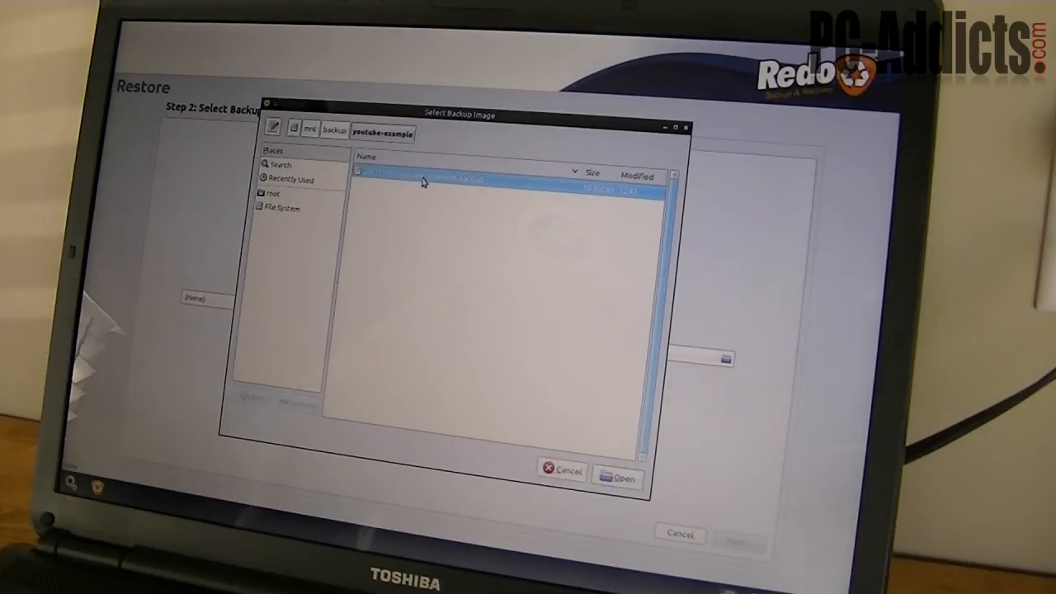
mouse_move(561, 438)
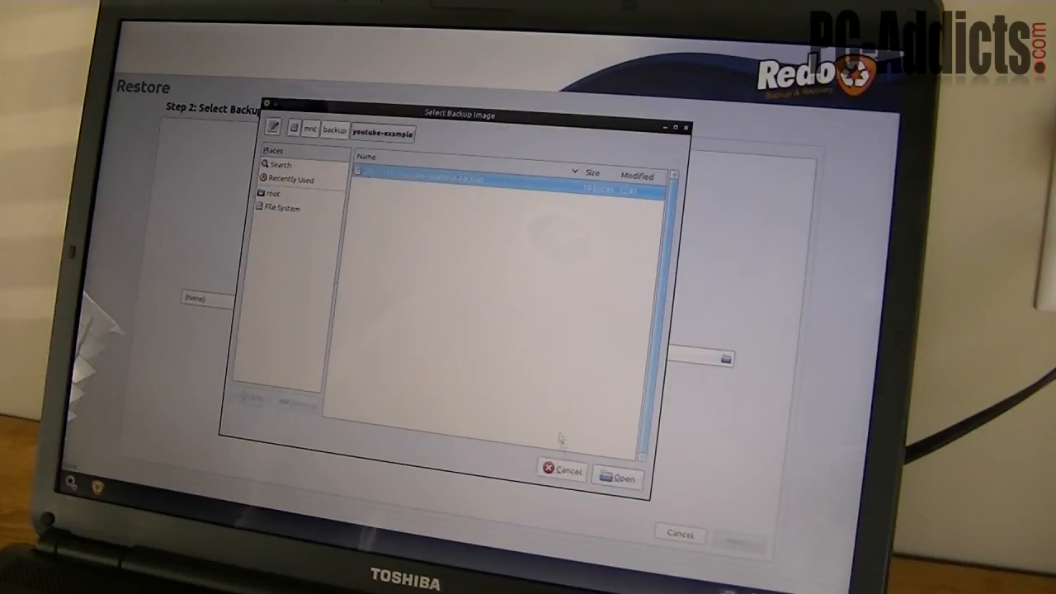
left_click(617, 479)
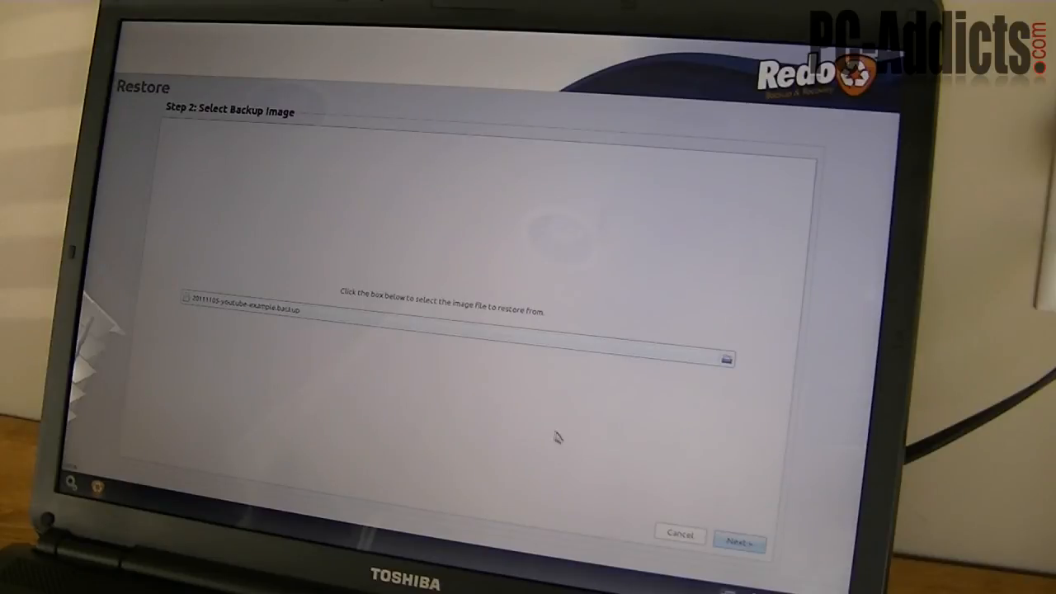
left_click(738, 543)
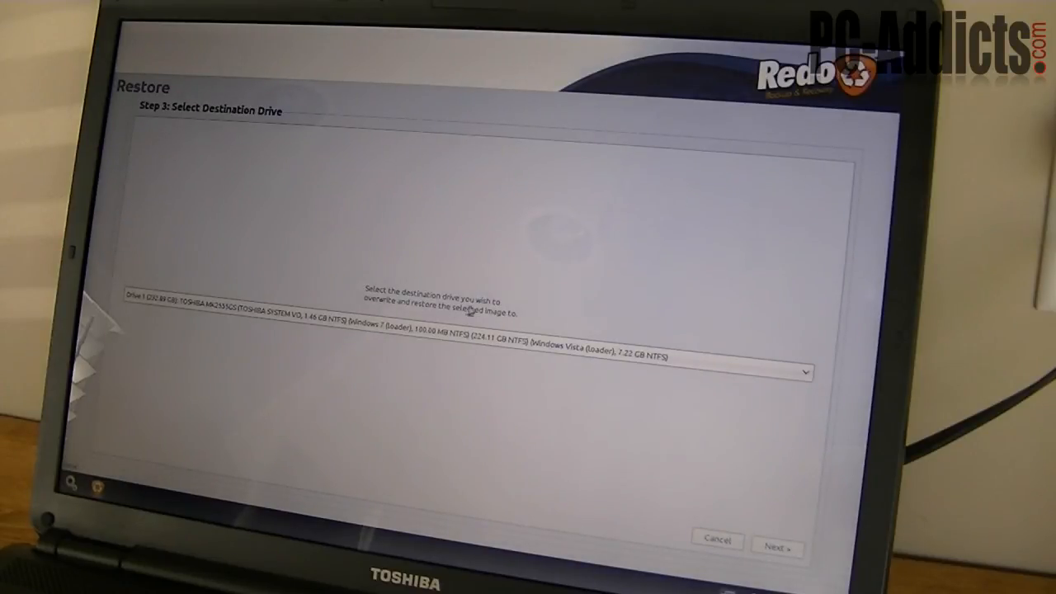
Step: Restore the backup image onto the Toshiba drive (Drive 1), confirming the overwrite
left_click(429, 334)
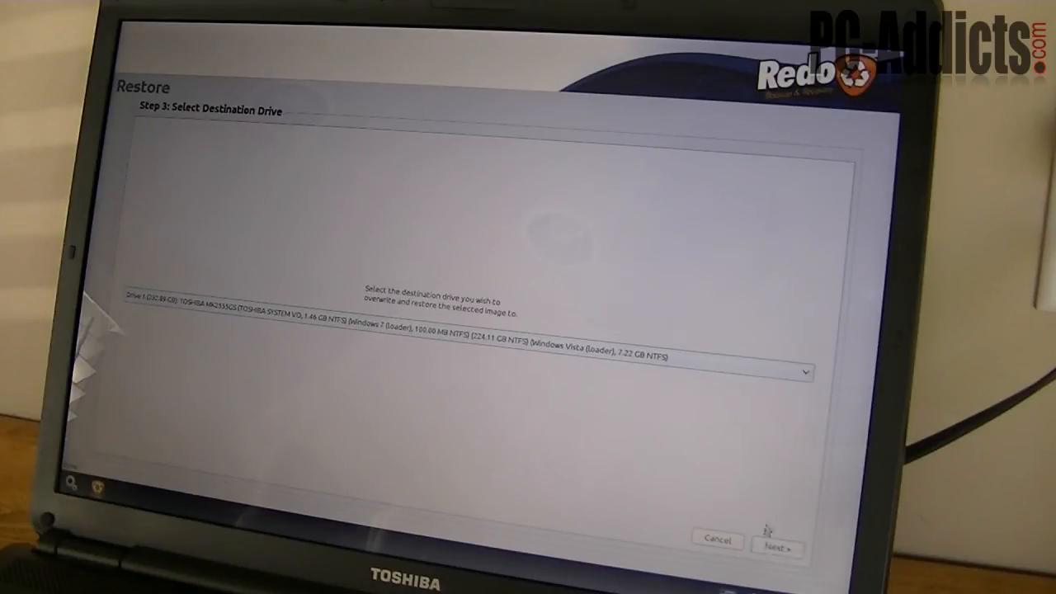
left_click(776, 548)
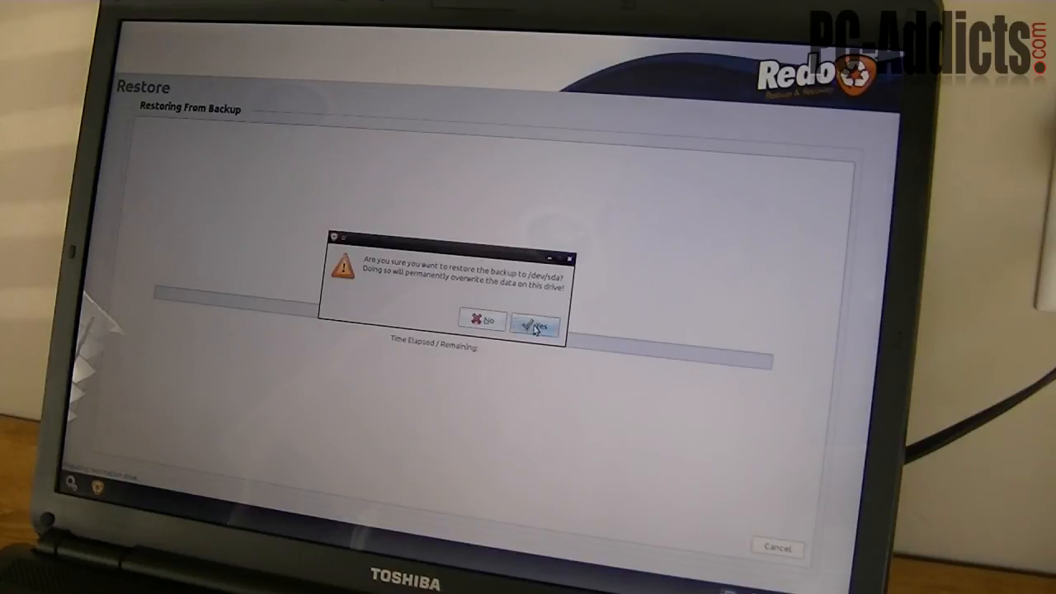
left_click(533, 322)
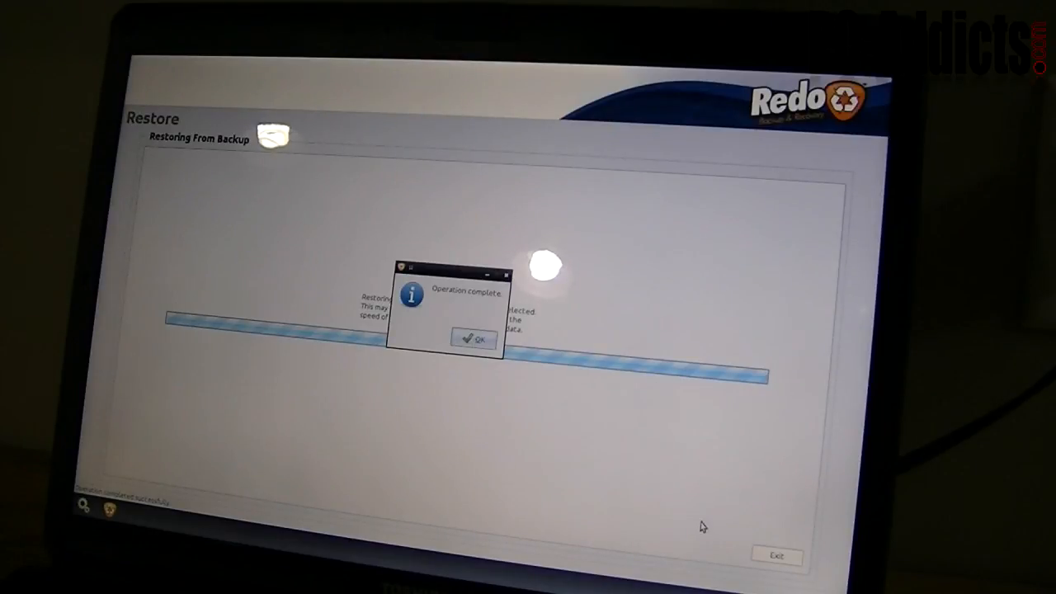
Step: Close the 'Operation complete' message box with OK
left_click(473, 339)
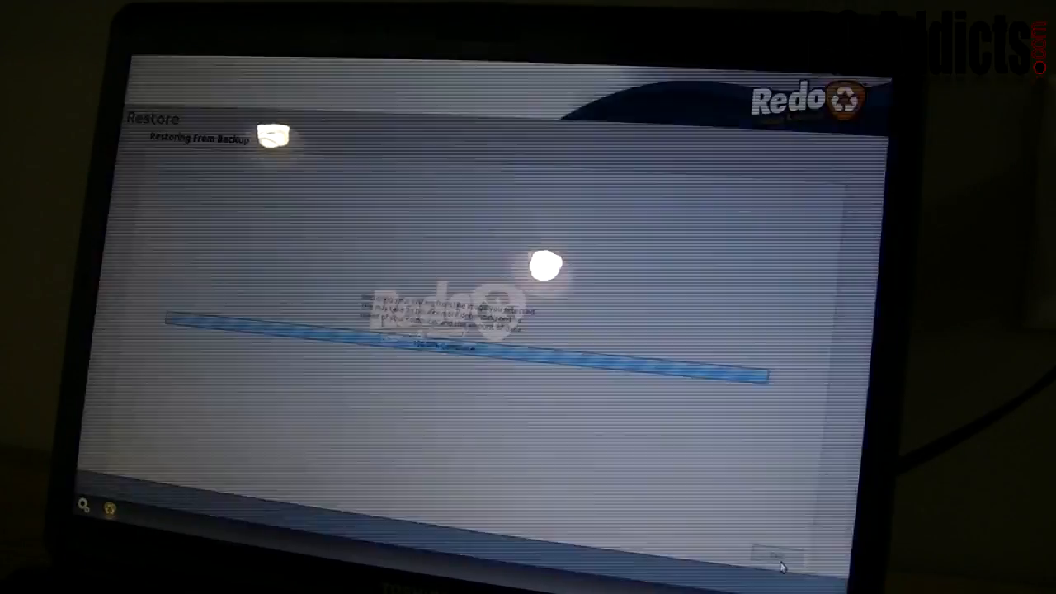